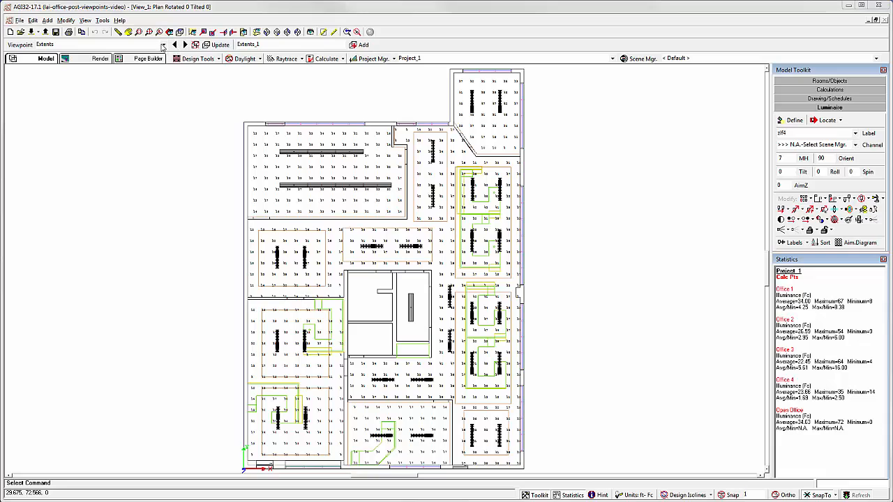
Frame the conference room and add it as a new 'Conference' viewpoint.
left_click(162, 45)
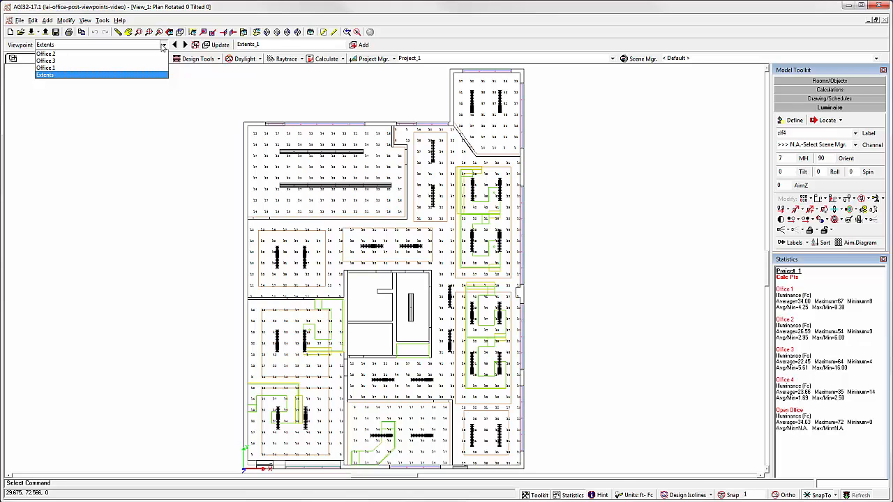
left_click(45, 75)
type("Conference")
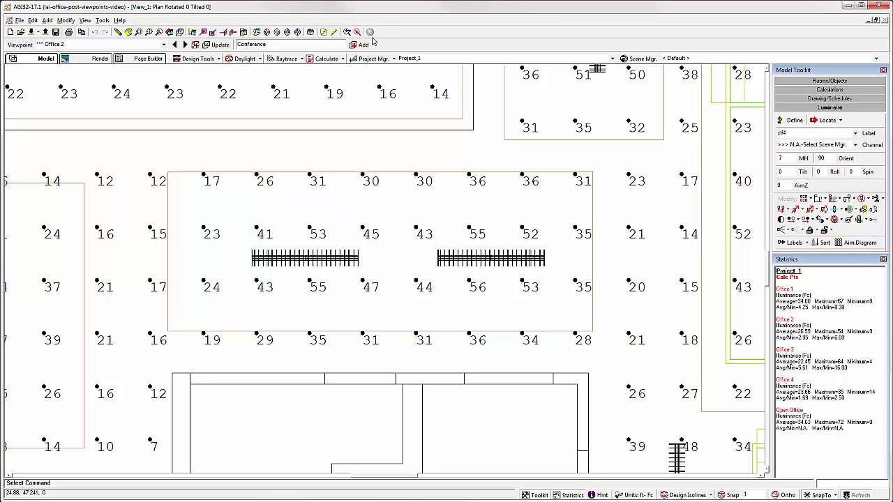
left_click(362, 45)
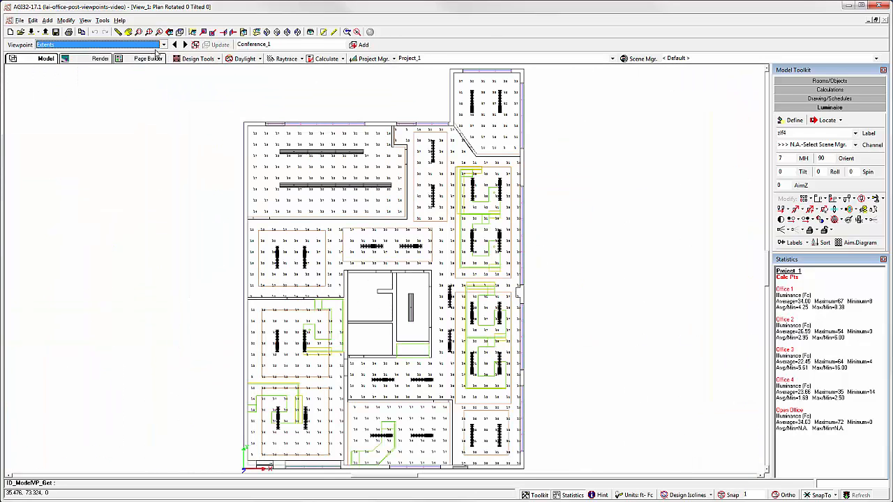
Recall the Conference viewpoint to verify it, then start the Page Builder Report setup.
left_click(162, 43)
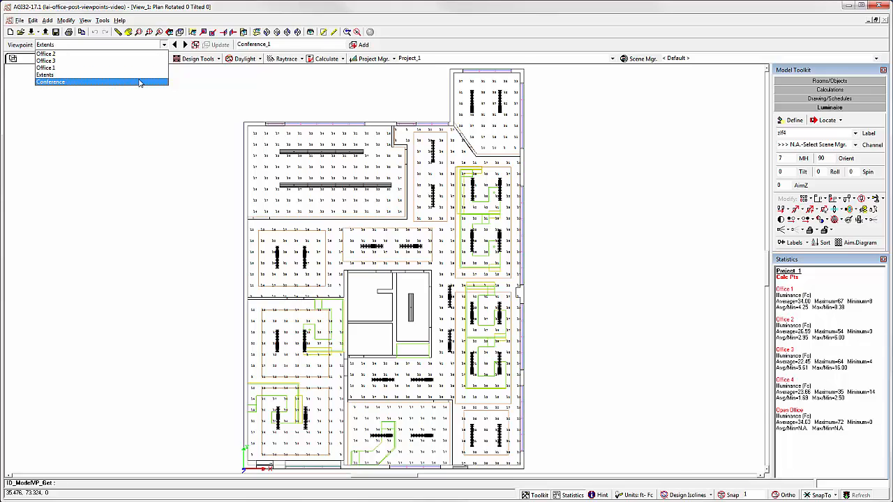
left_click(50, 81)
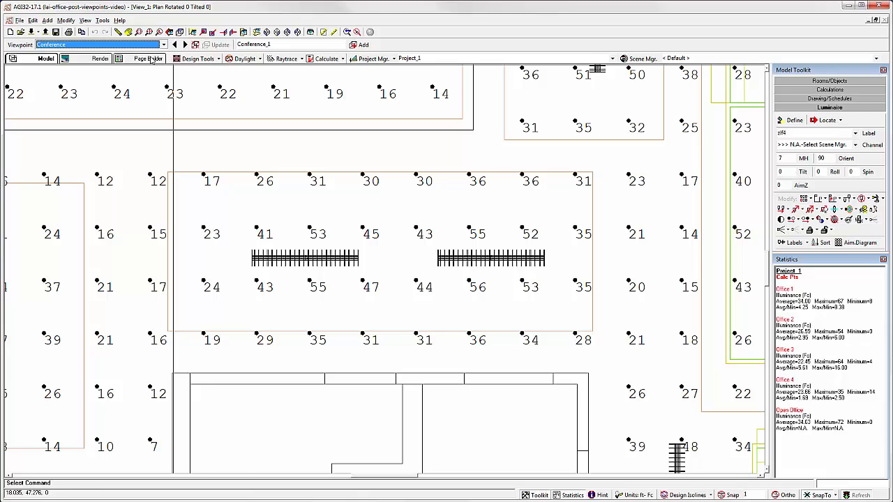
left_click(145, 59)
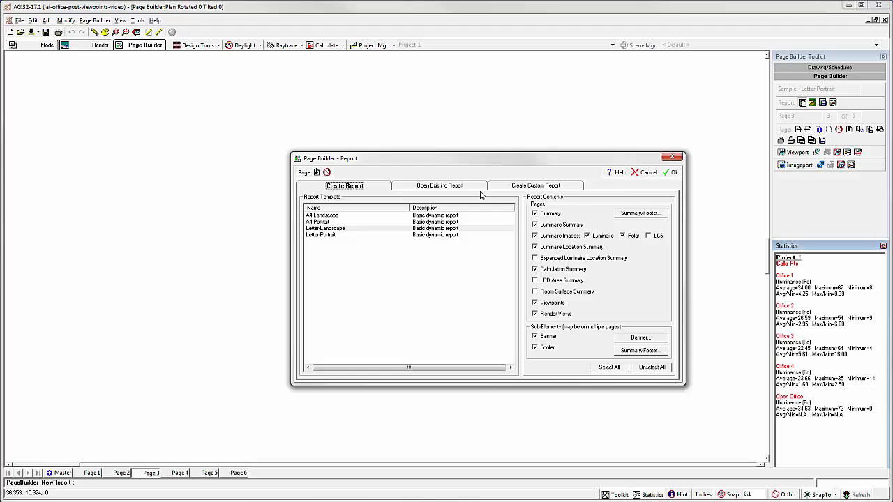
mouse_move(443, 190)
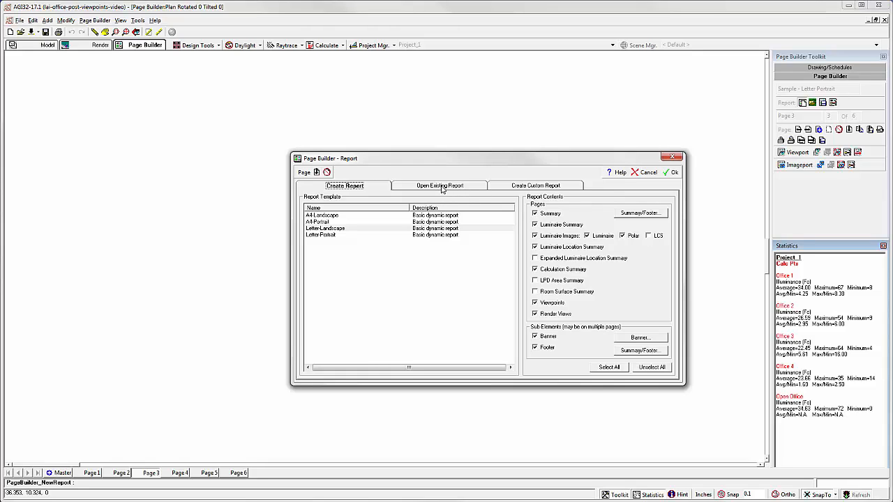
mouse_move(507, 186)
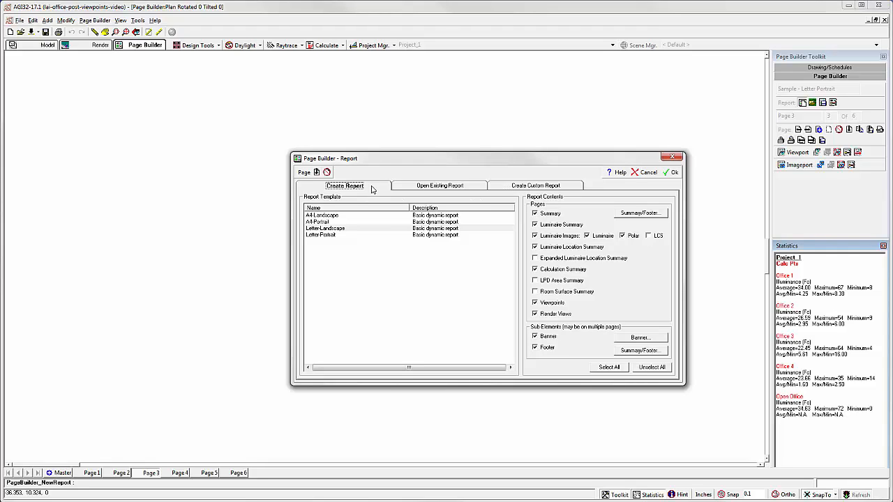
mouse_move(371, 190)
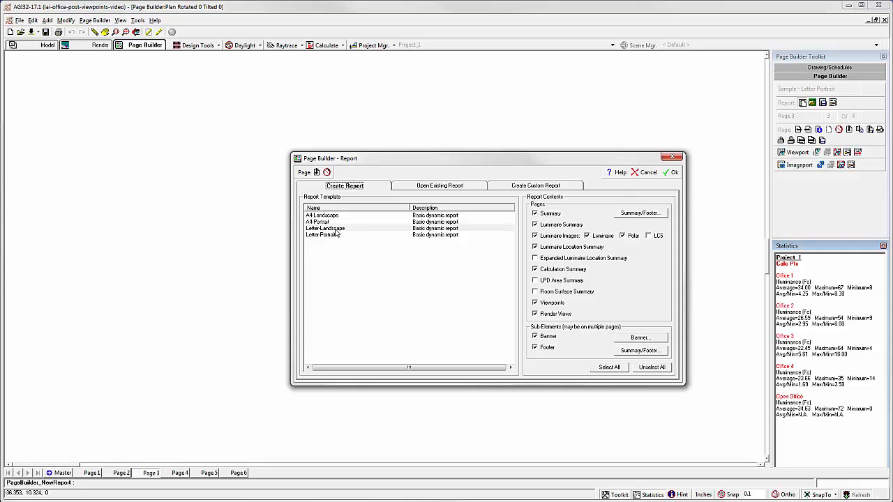
Choose the Letter/Landscape template for the report.
left_click(325, 229)
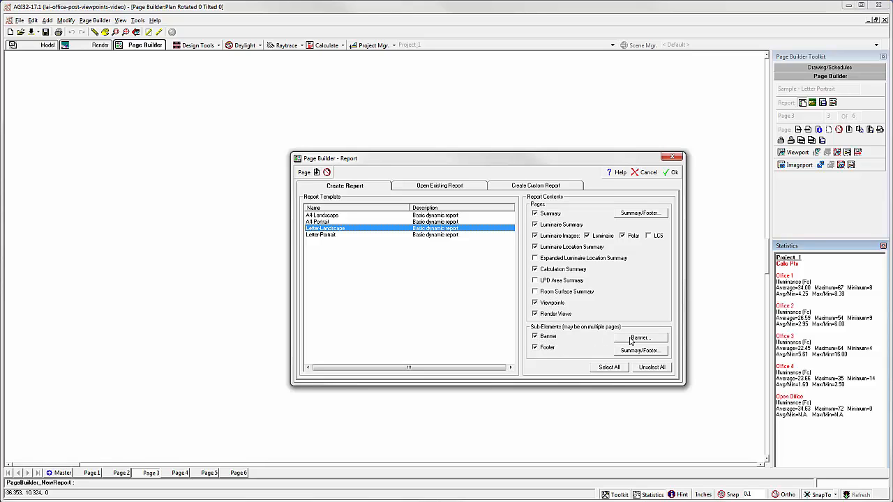
left_click(639, 337)
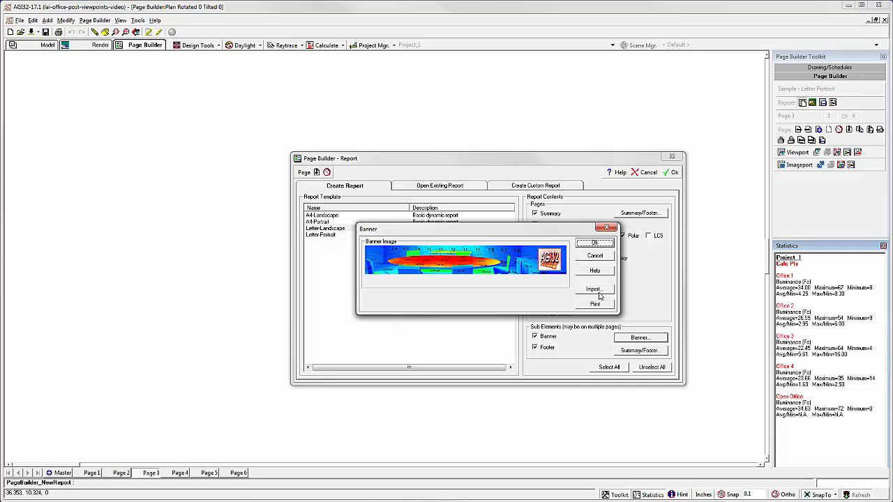
left_click(592, 289)
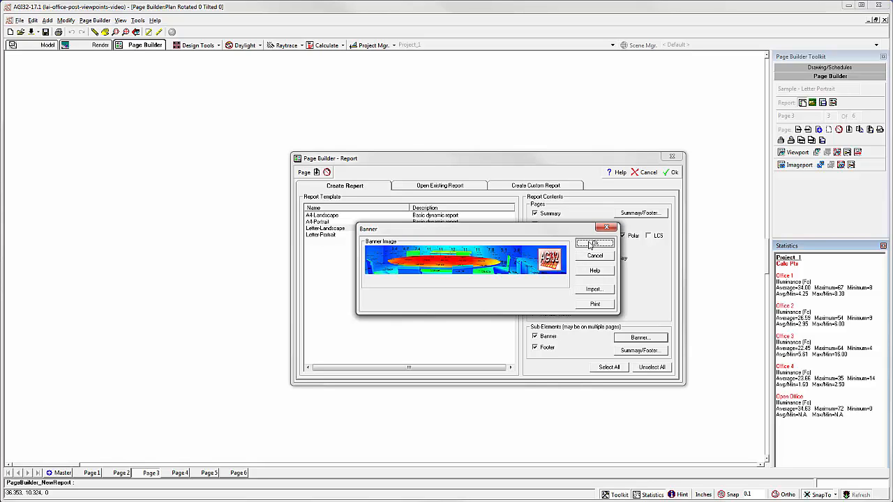
left_click(594, 242)
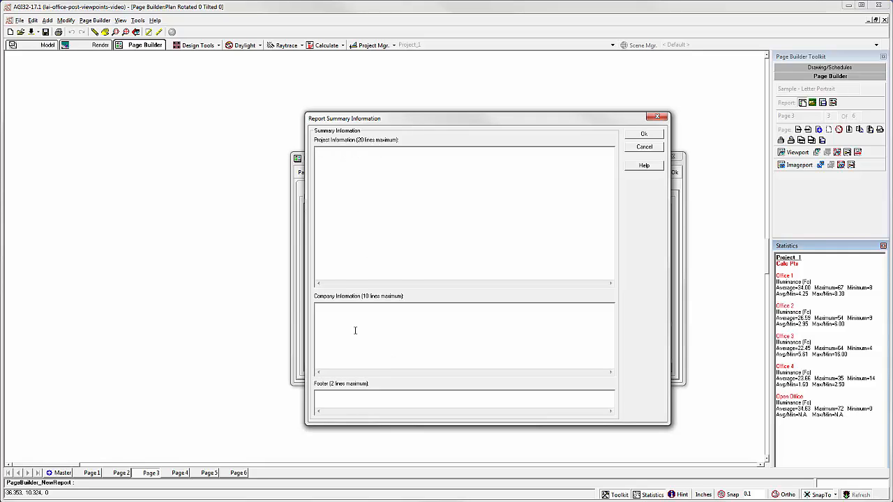
mouse_move(346, 363)
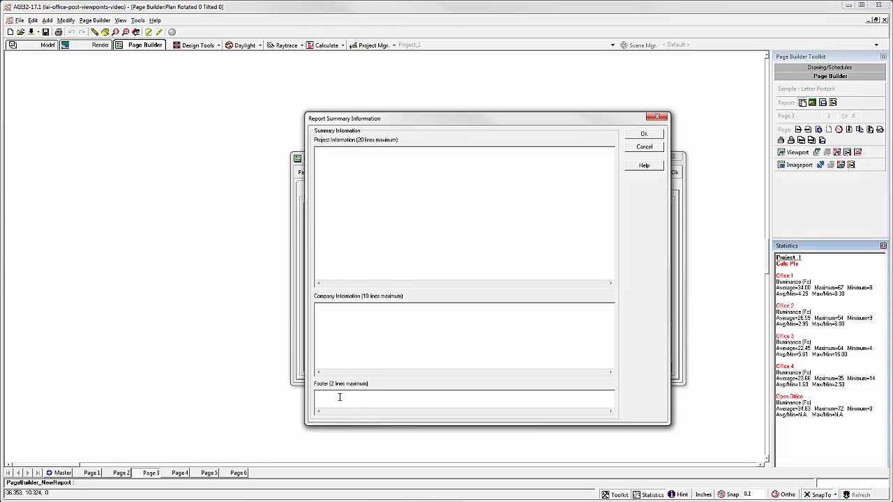
Enter the footer text 'Demo page fo...' in the Report Summary Information form.
type("D")
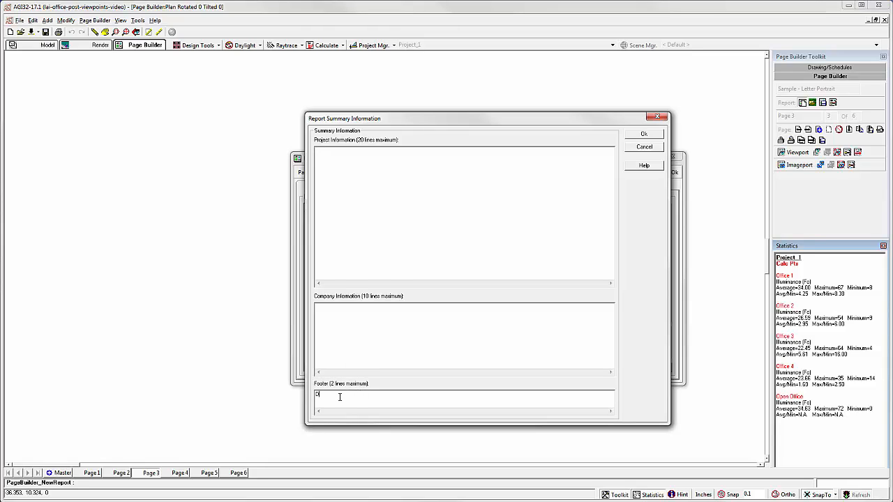
type("Demo page fo")
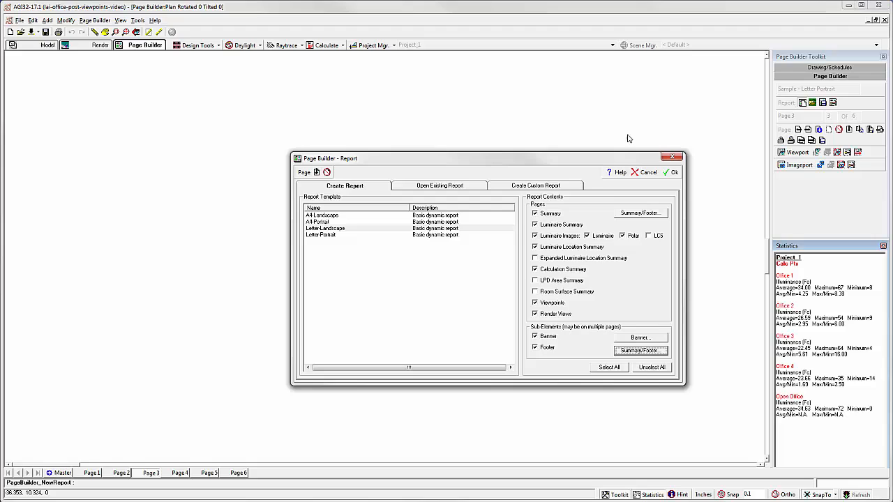
mouse_move(653, 212)
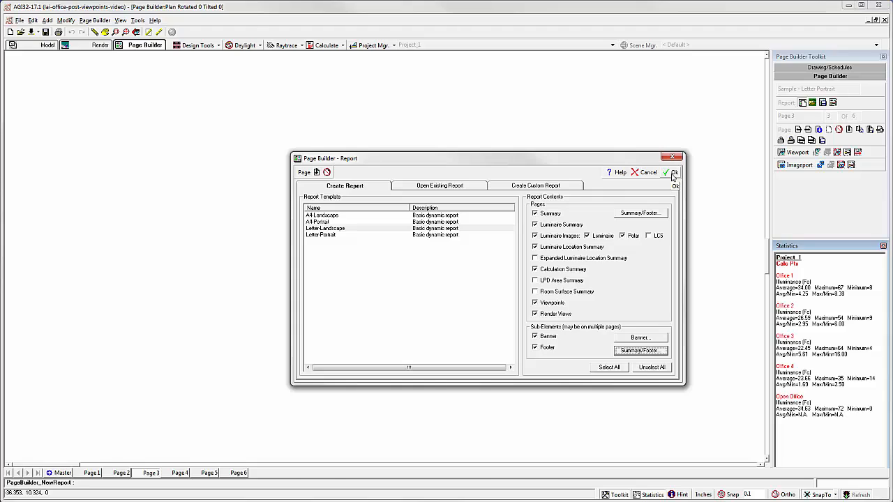
Create the 11-page report and review the Summary, LumSum, LumImages, LumLocSum and CalcSum pages.
left_click(673, 173)
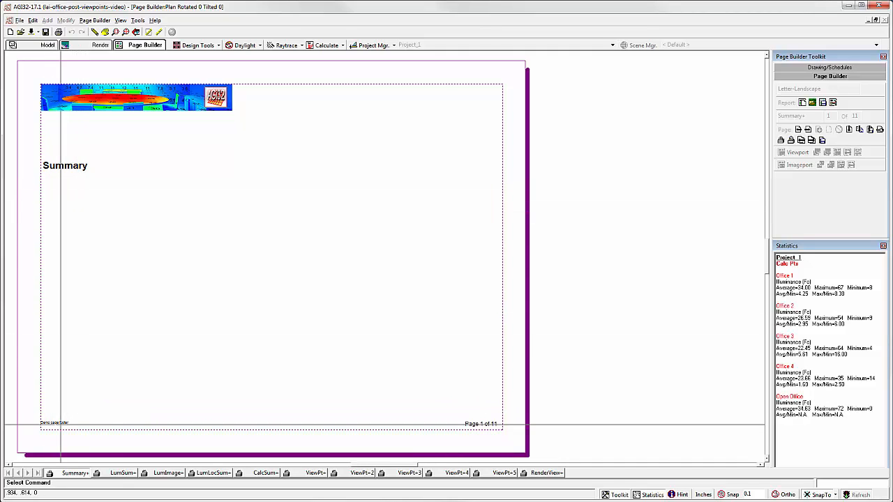
left_click(122, 473)
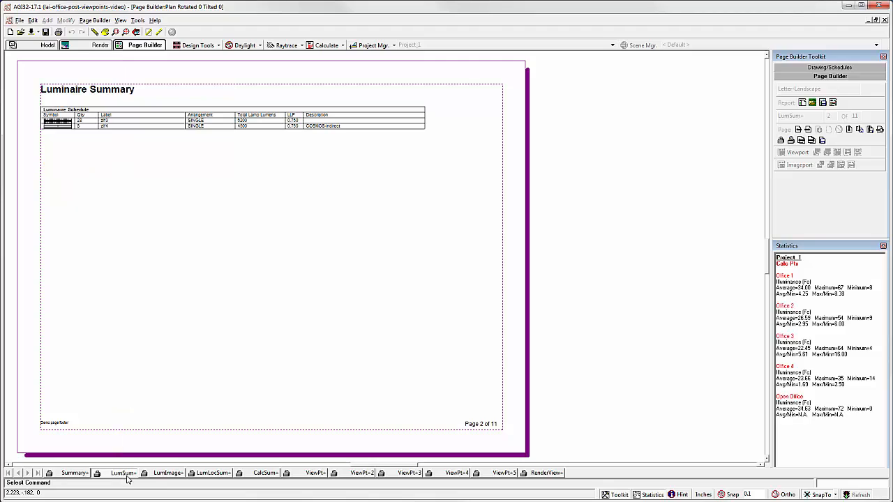
left_click(167, 473)
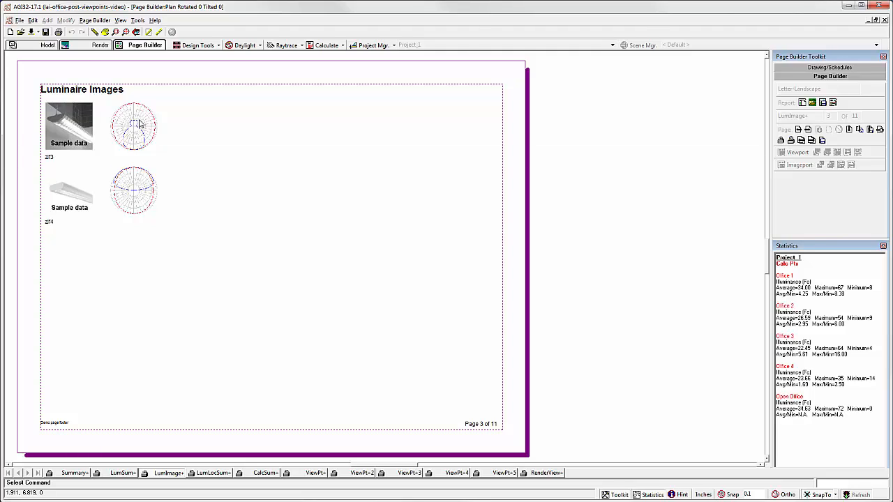
mouse_move(147, 126)
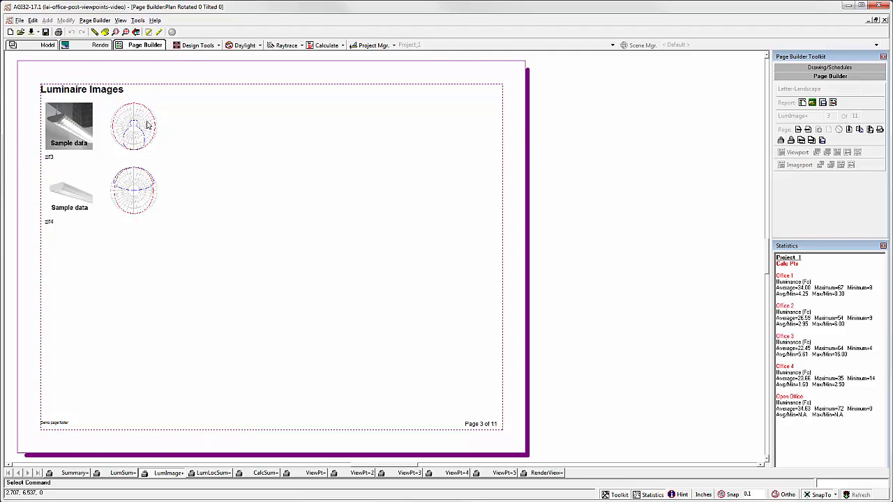
mouse_move(144, 190)
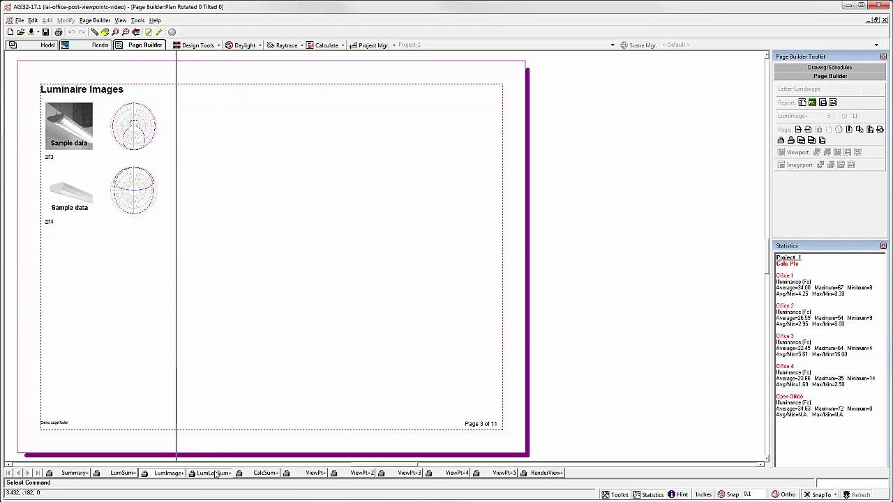
left_click(209, 473)
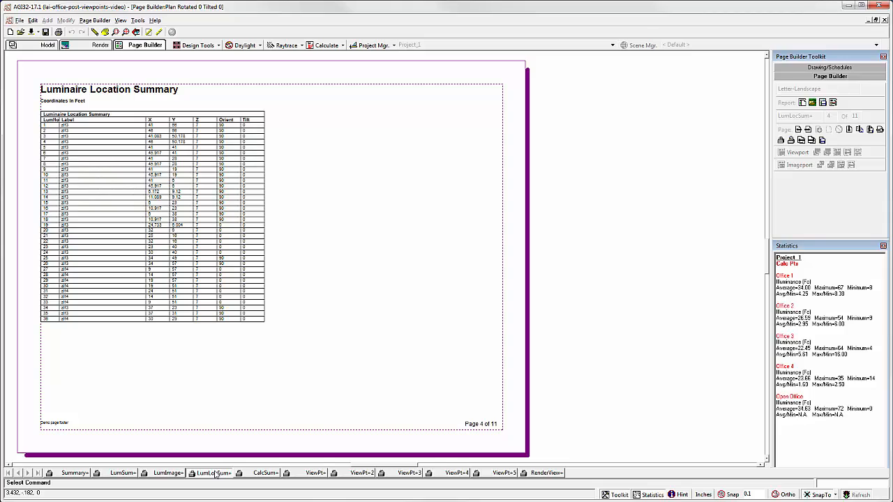
left_click(265, 473)
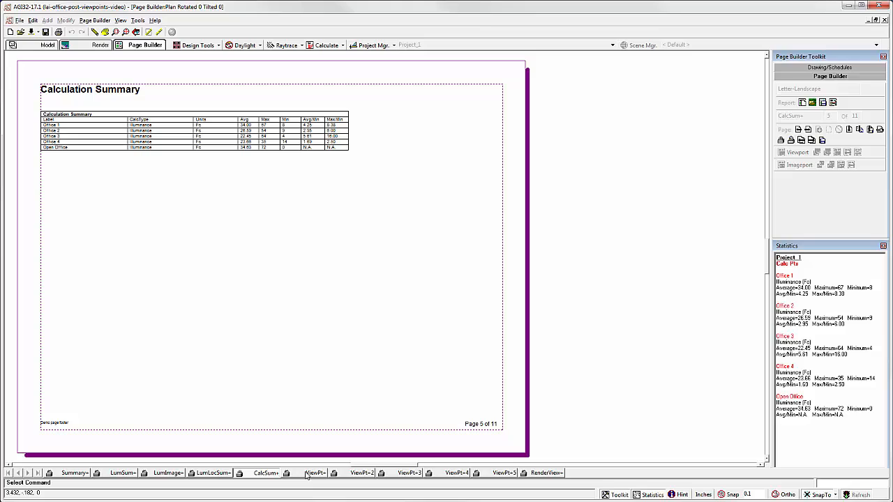
Review the viewpoint pages (Office 3, Office 1 and others) and the Render View page, then get ready to print via File.
left_click(315, 472)
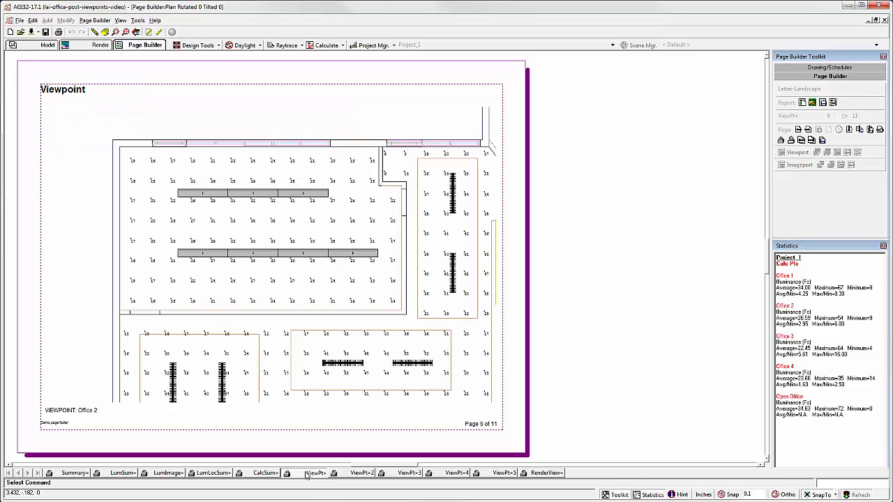
mouse_move(349, 478)
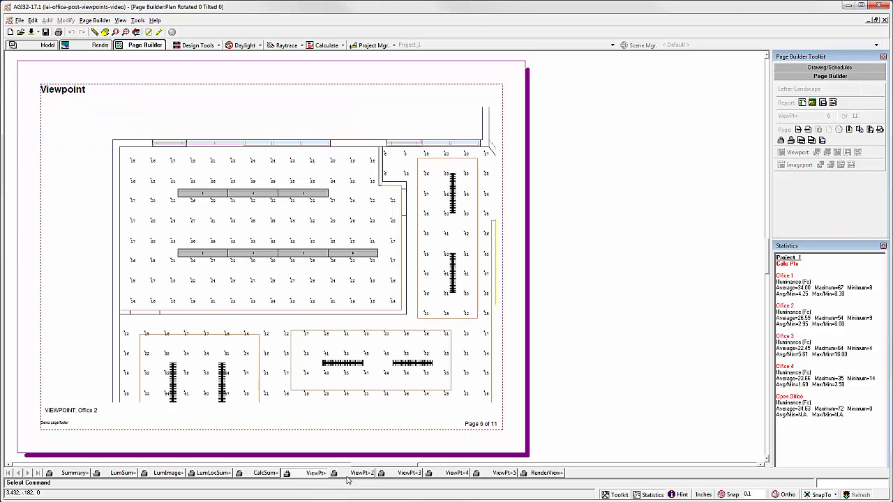
left_click(361, 473)
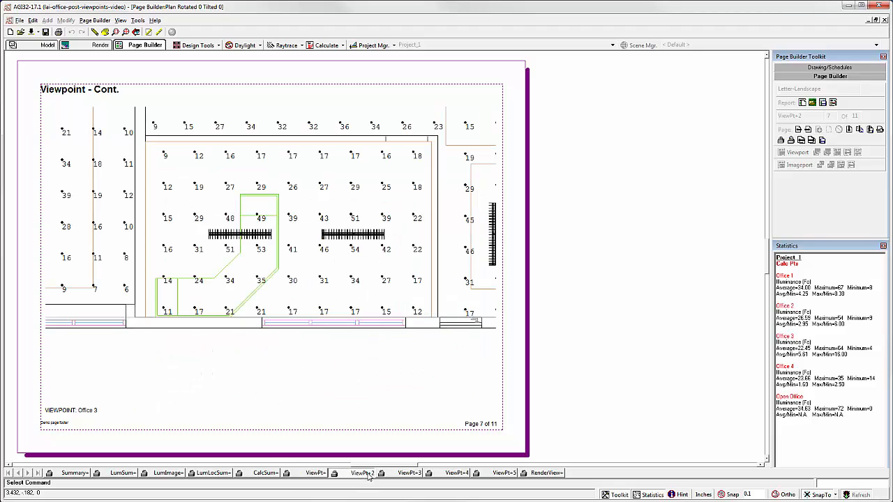
left_click(410, 473)
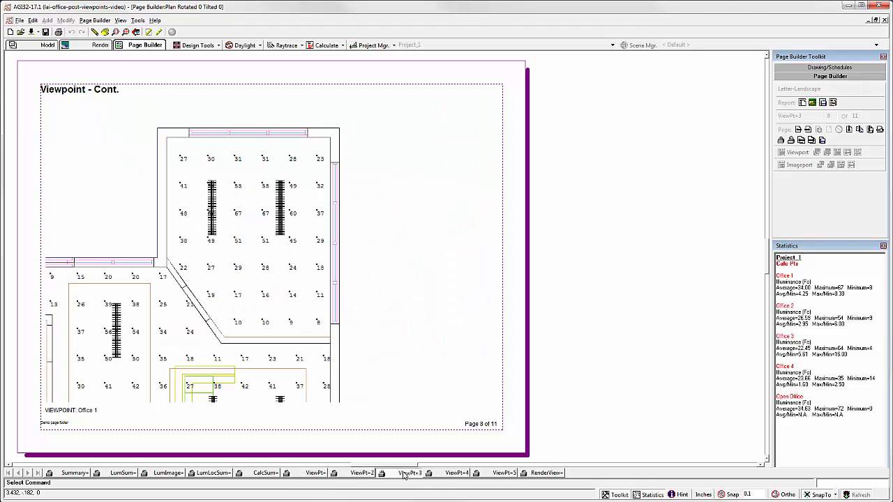
left_click(458, 472)
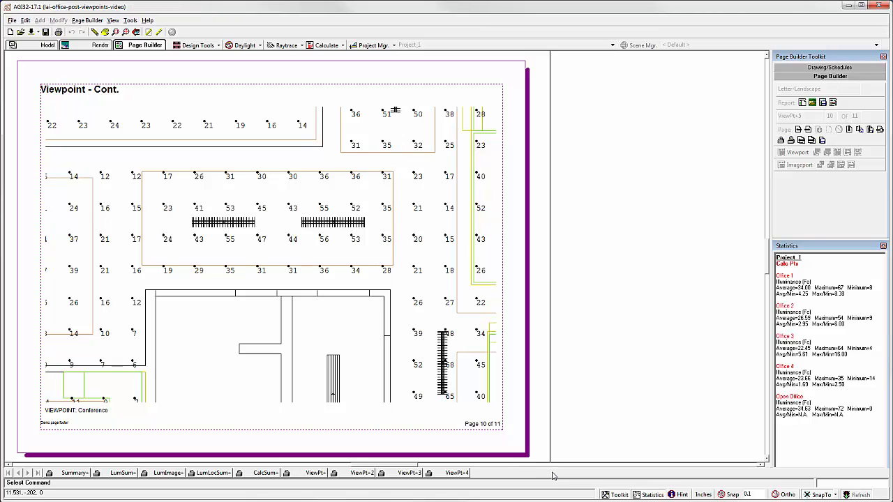
left_click(547, 473)
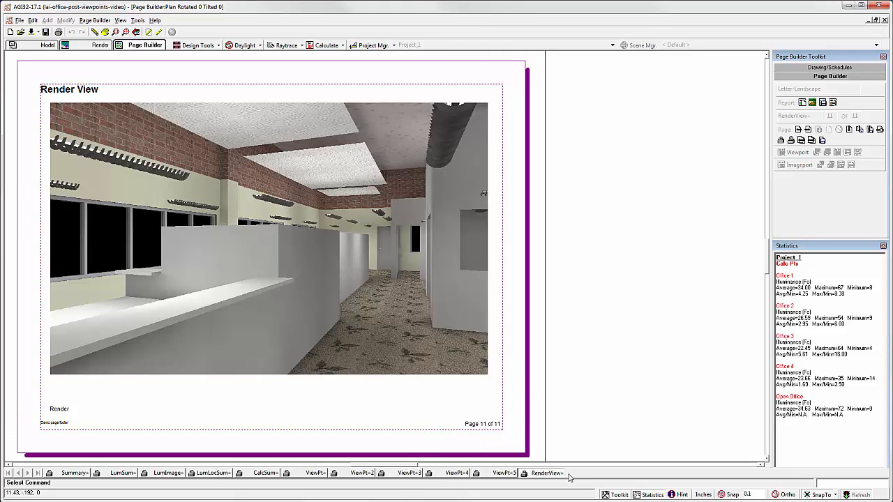
mouse_move(569, 477)
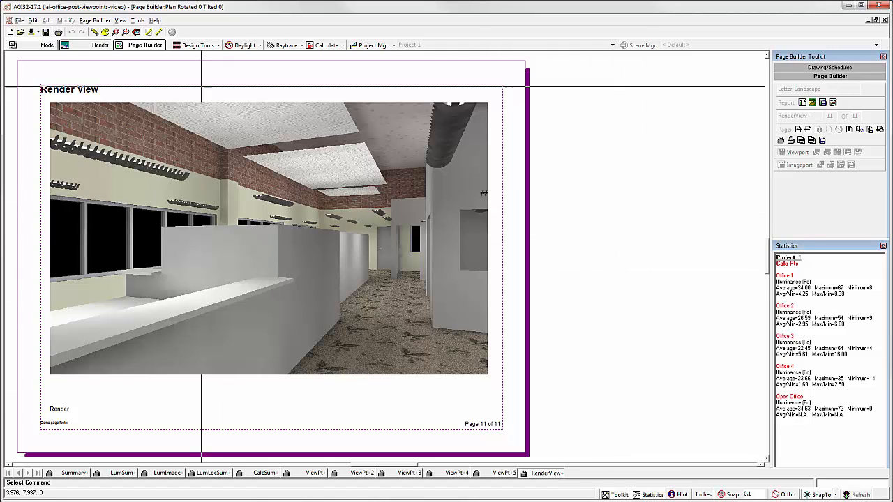
left_click(20, 20)
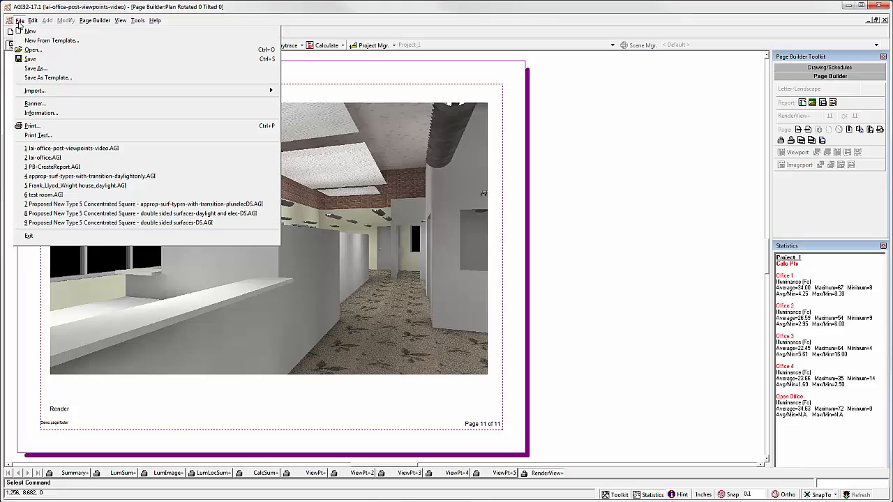
mouse_move(31, 125)
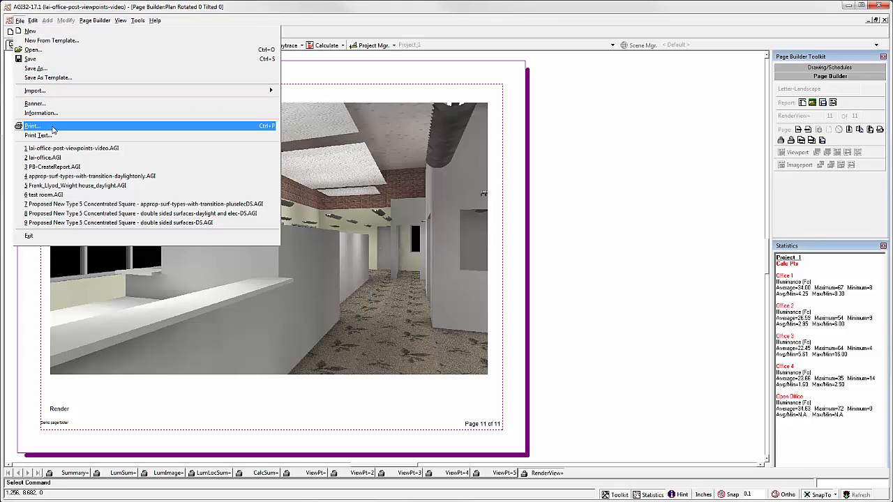